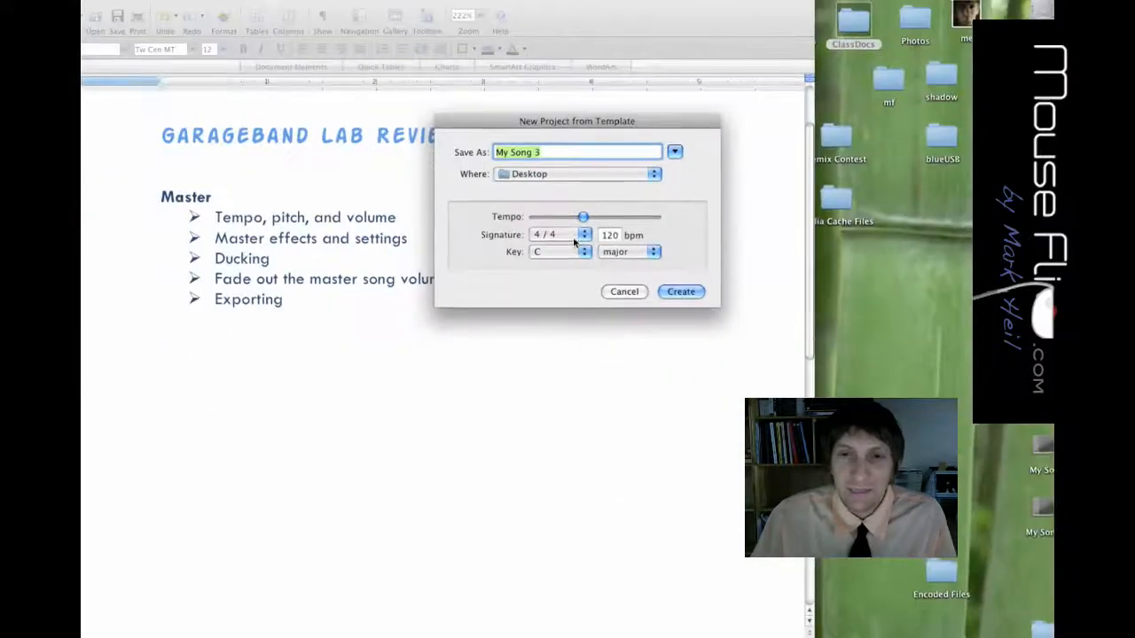
Create the new empty project from the template dialog with default settings
{"action": "left_click", "coordinate": [681, 291]}
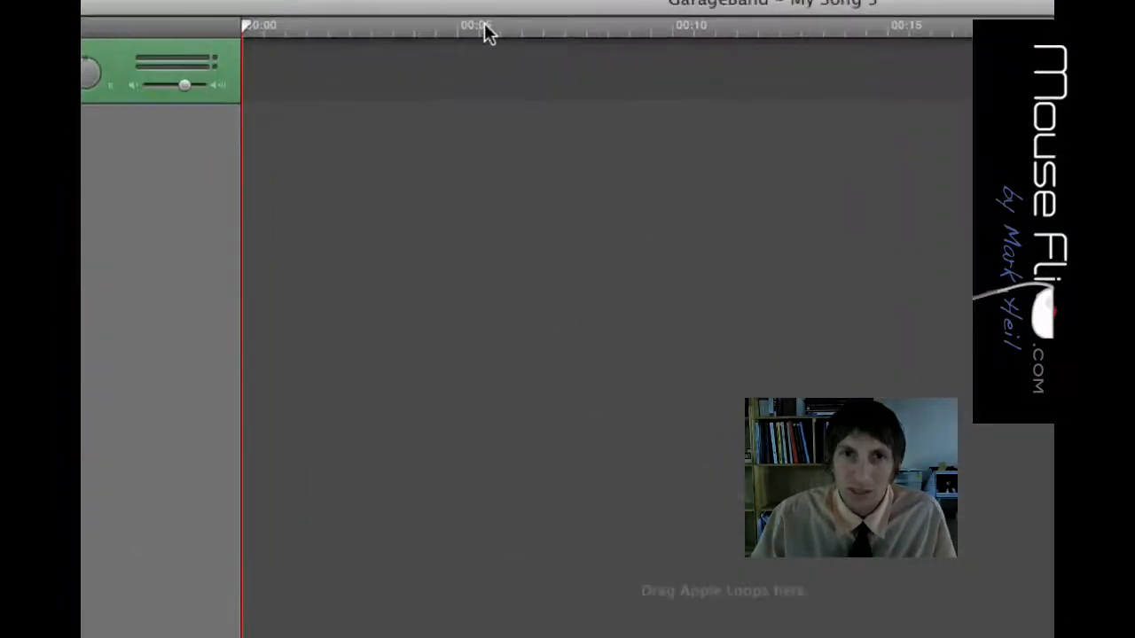
{"action": "scroll", "scroll_direction": "down", "scroll_amount": 3}
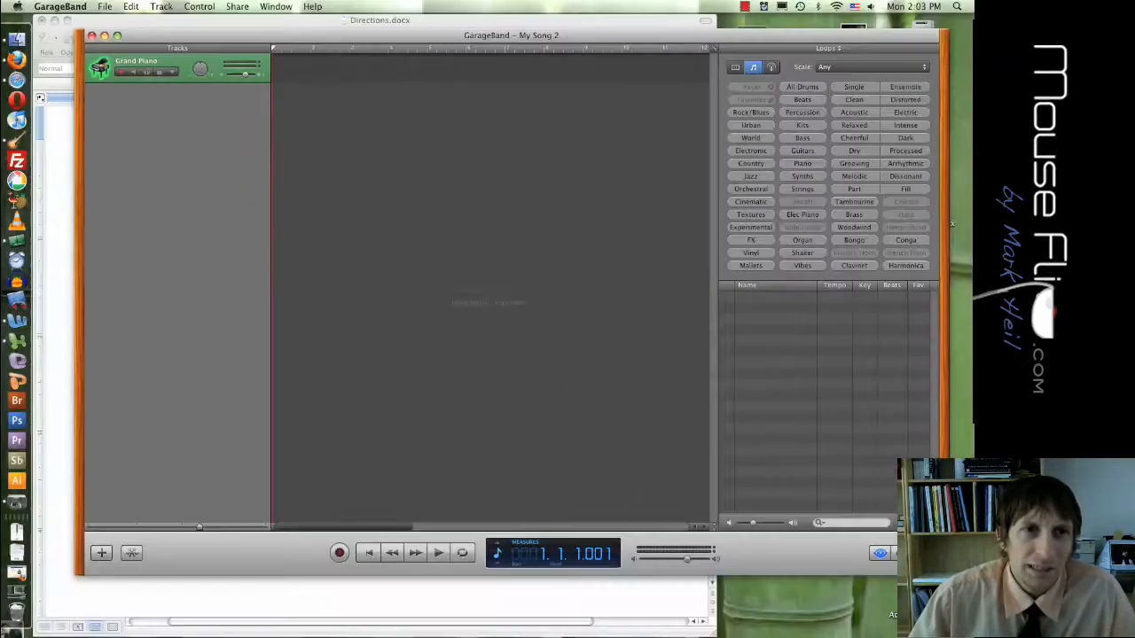
{"action": "mouse_move", "coordinate": [731, 490]}
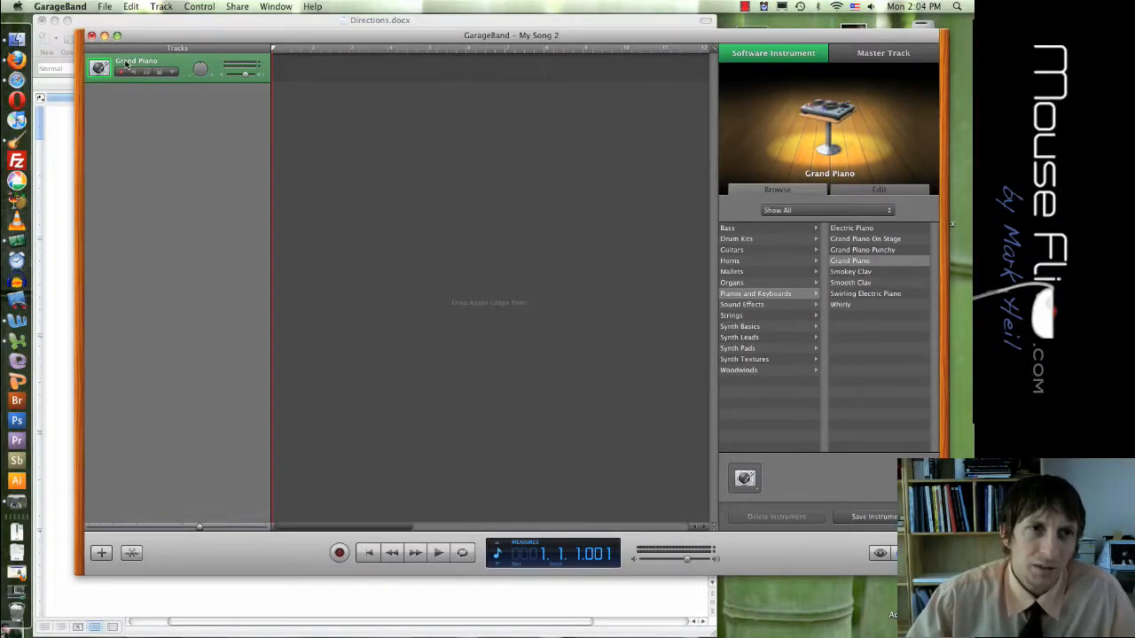
Rename the Grand Piano track to 'Scratch'
{"action": "double_click", "coordinate": [135, 60]}
{"action": "type", "text": "Scratch"}
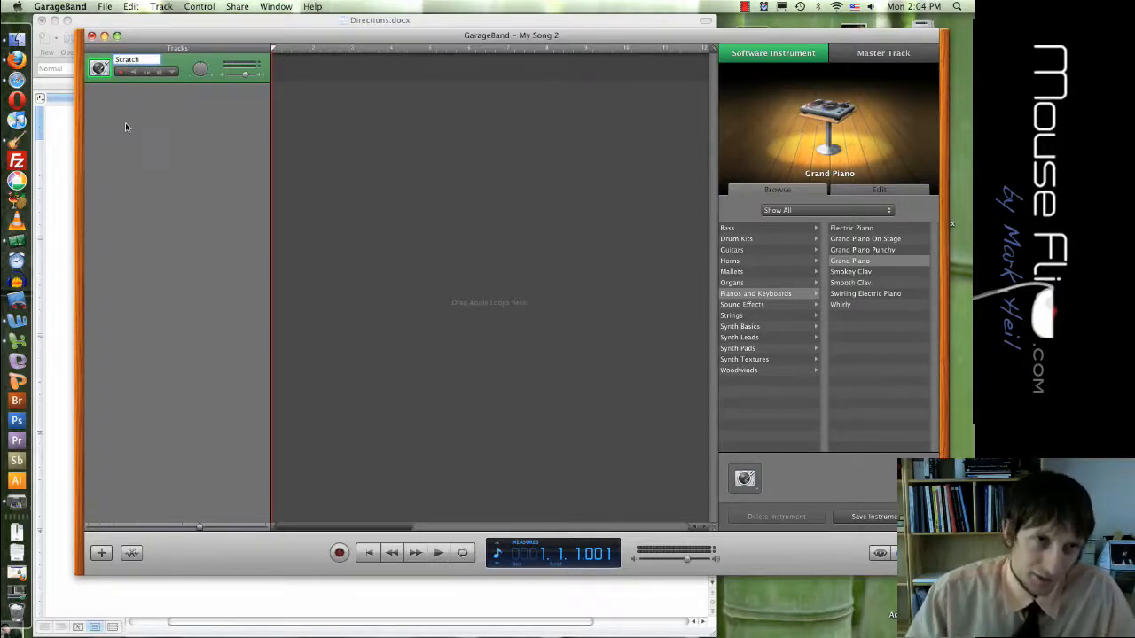
{"action": "left_click", "coordinate": [379, 19]}
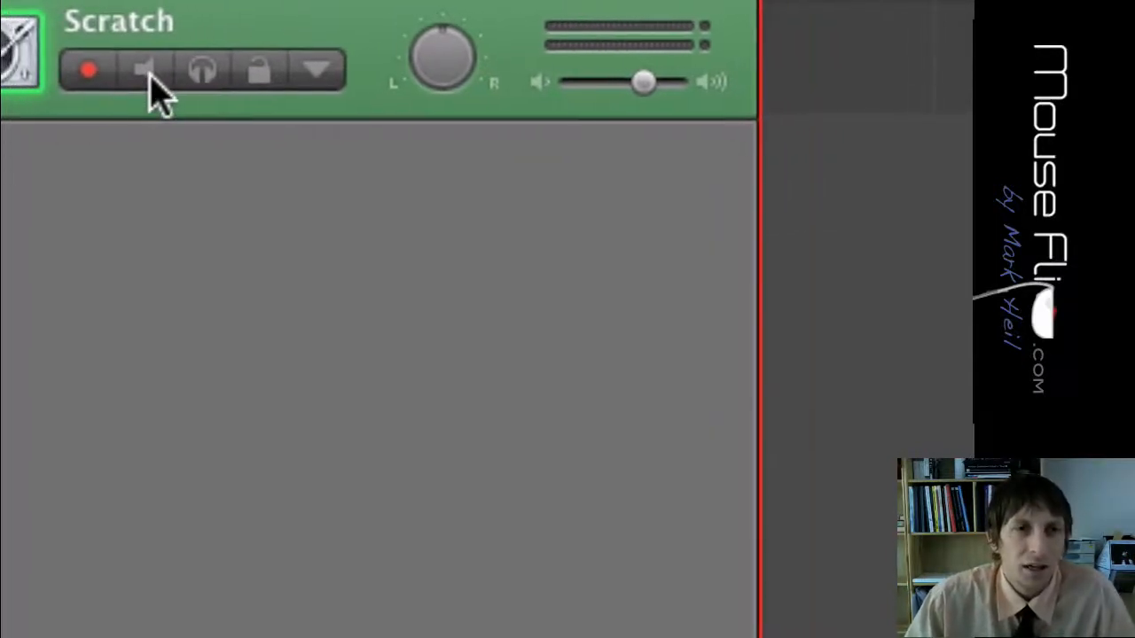
{"action": "left_click", "coordinate": [145, 73]}
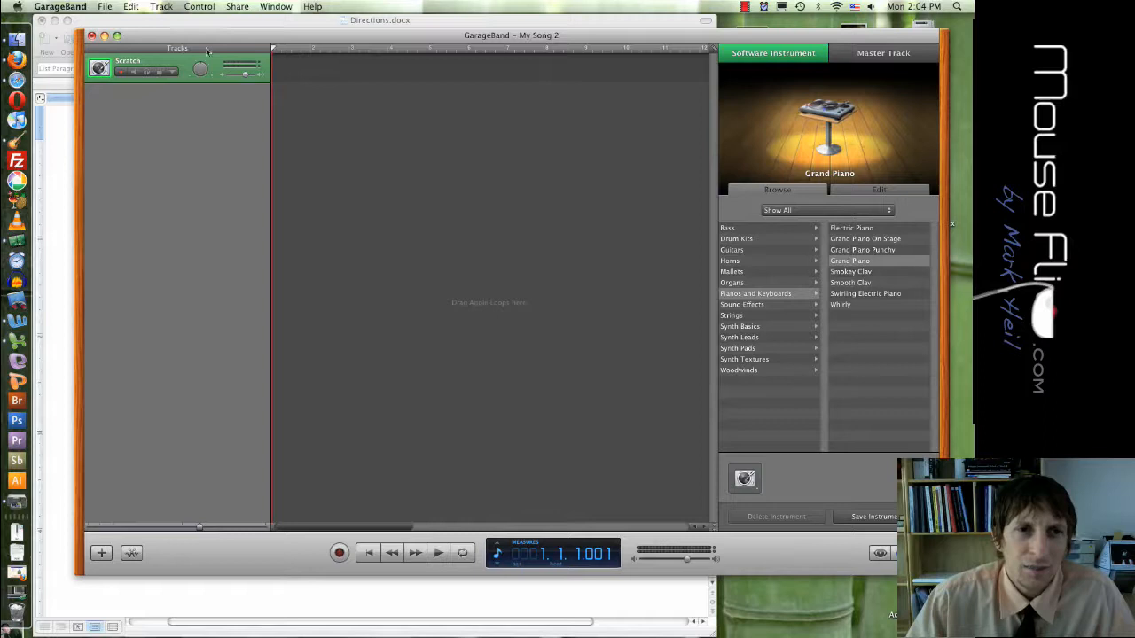
Add a new Real Instrument track below Scratch via Track > New Track
{"action": "left_click", "coordinate": [161, 7]}
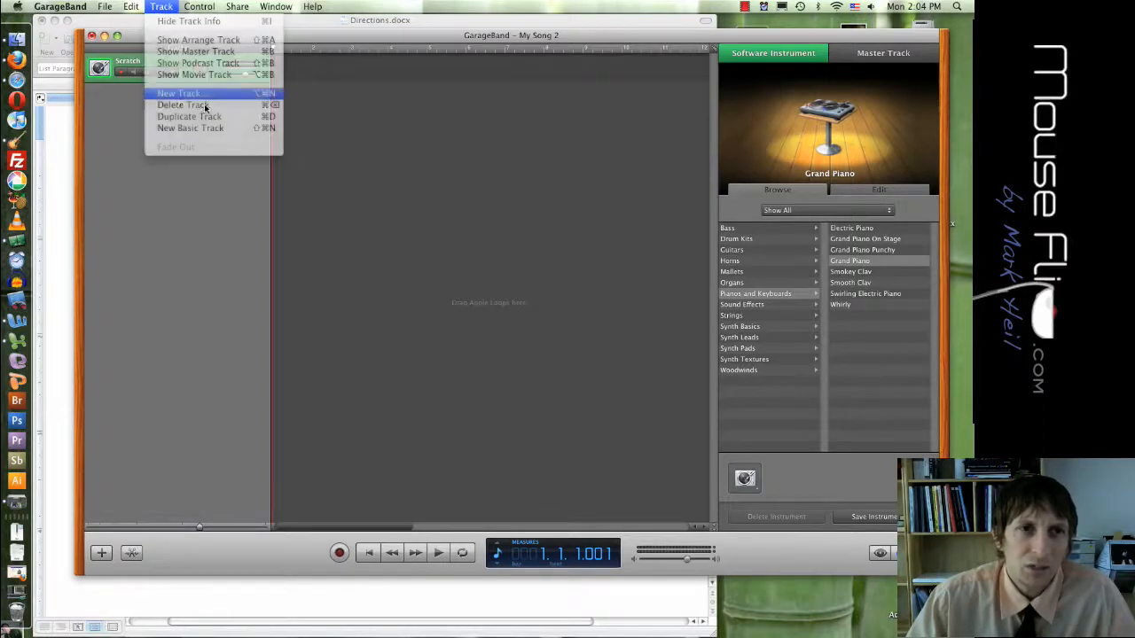
{"action": "left_click", "coordinate": [180, 92]}
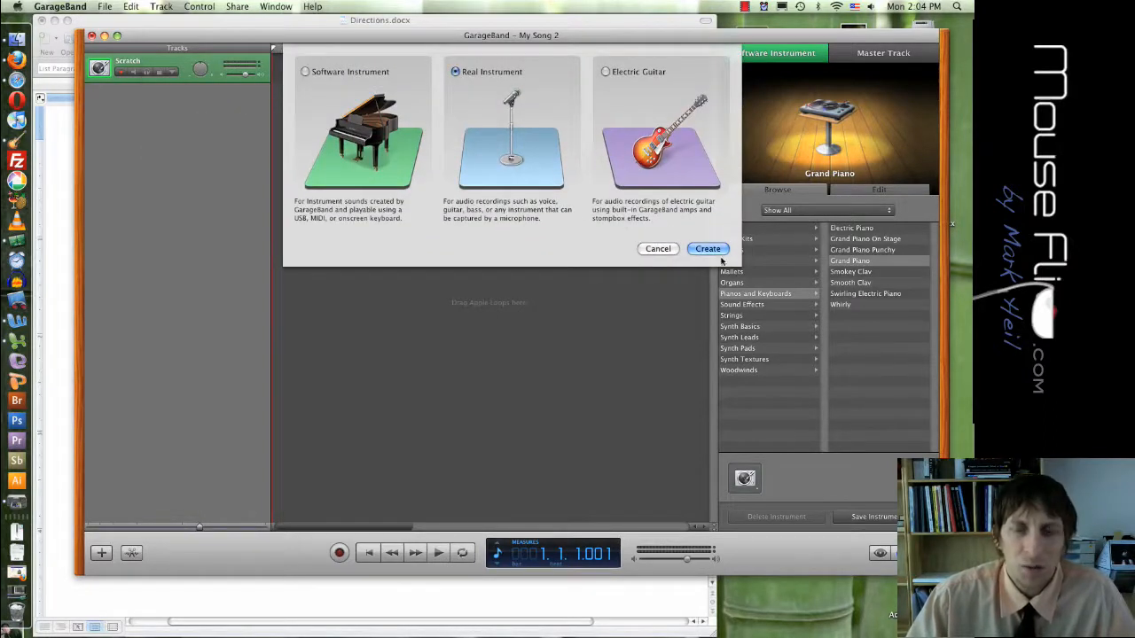
{"action": "left_click", "coordinate": [707, 248]}
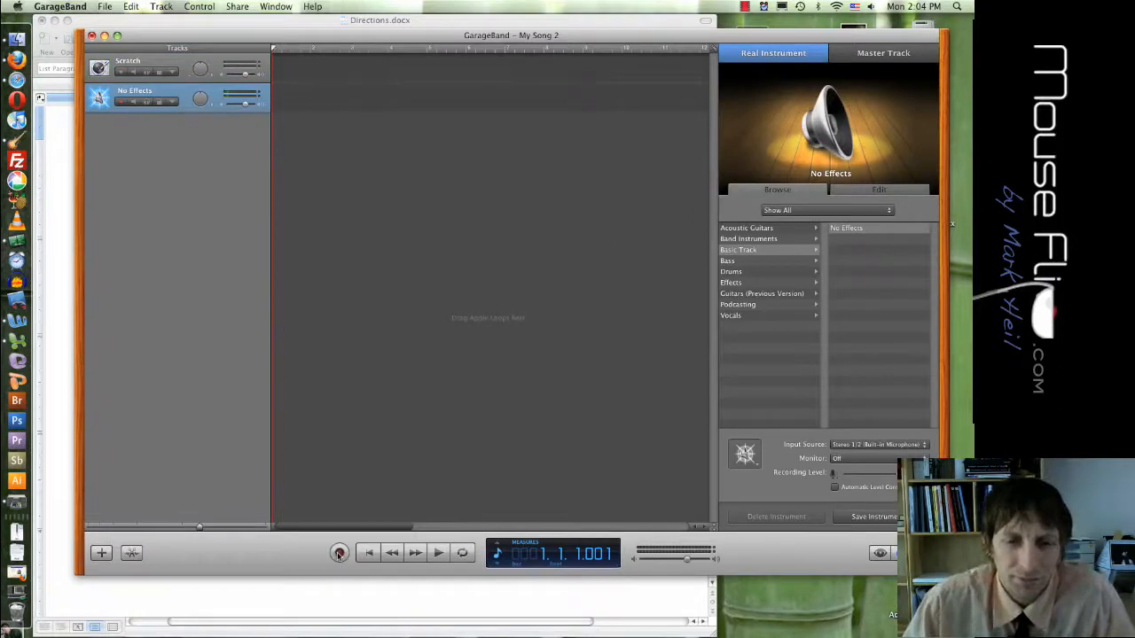
{"action": "mouse_move", "coordinate": [338, 554]}
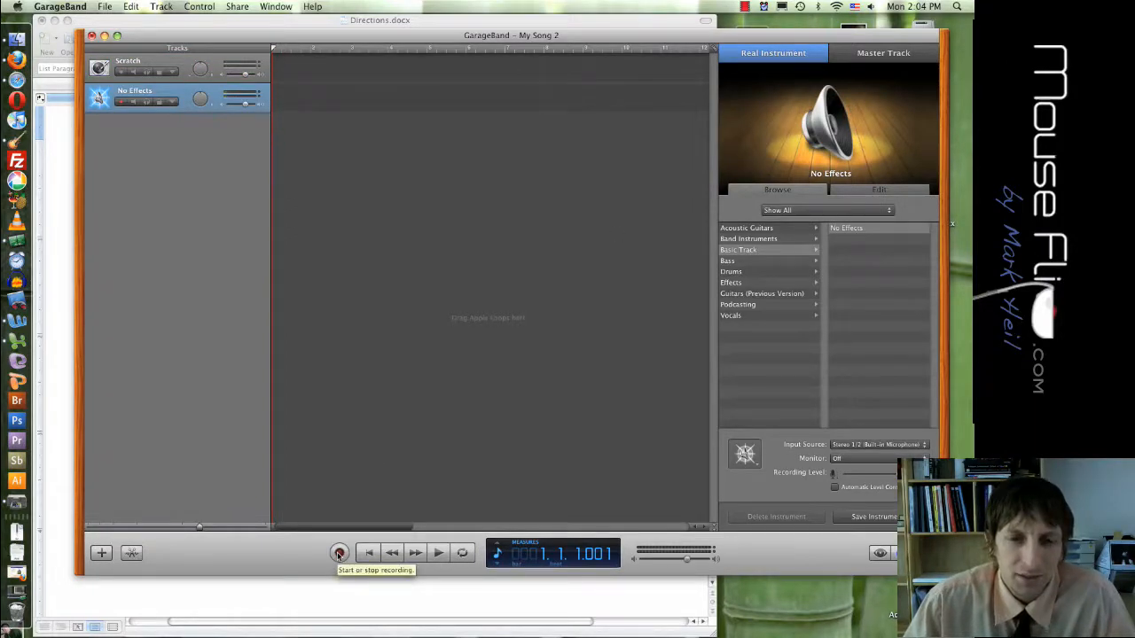
Record a short region on the new No Effects track and stop recording
{"action": "left_click", "coordinate": [341, 554]}
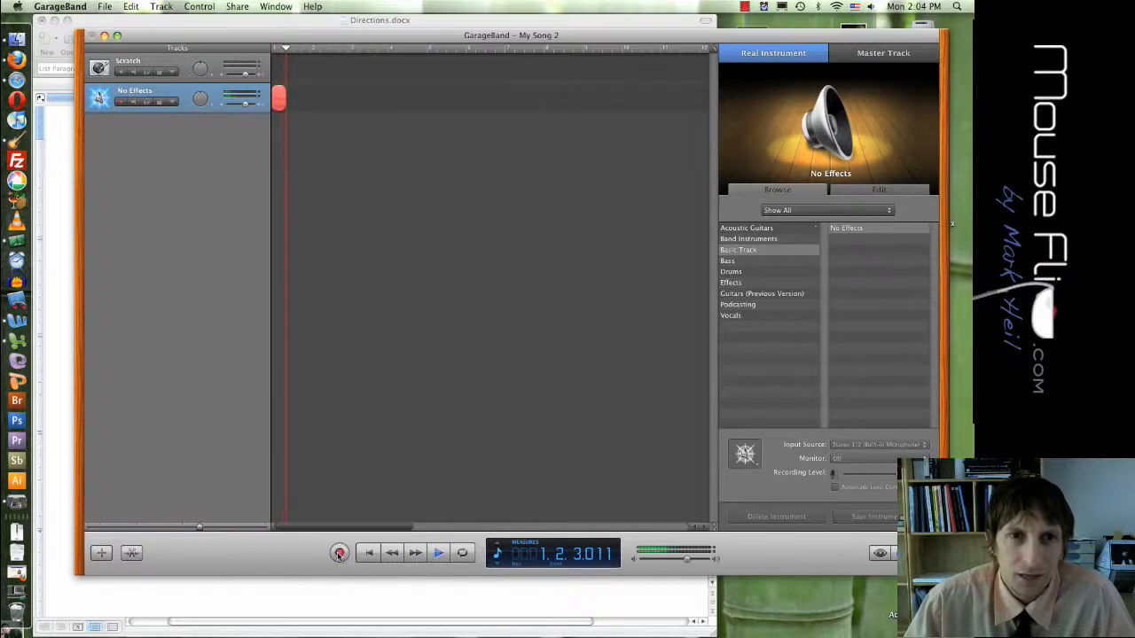
{"action": "left_click", "coordinate": [339, 553]}
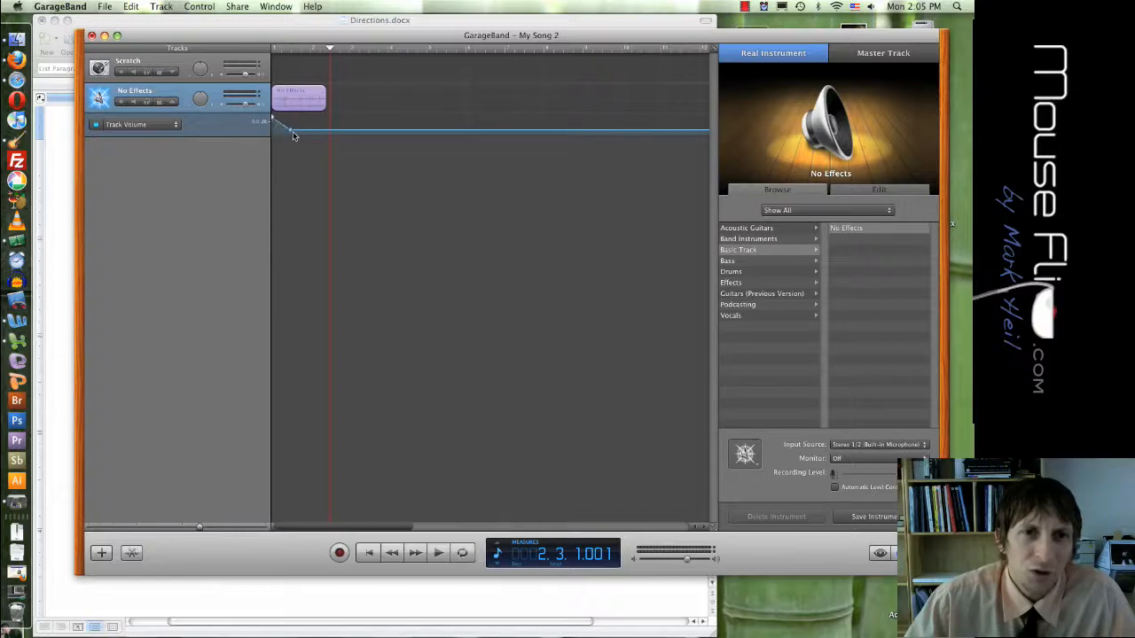
Shape a dip in the No Effects track's volume automation curve near the start
{"action": "left_click_drag", "start_coordinate": [275, 121], "coordinate": [289, 132]}
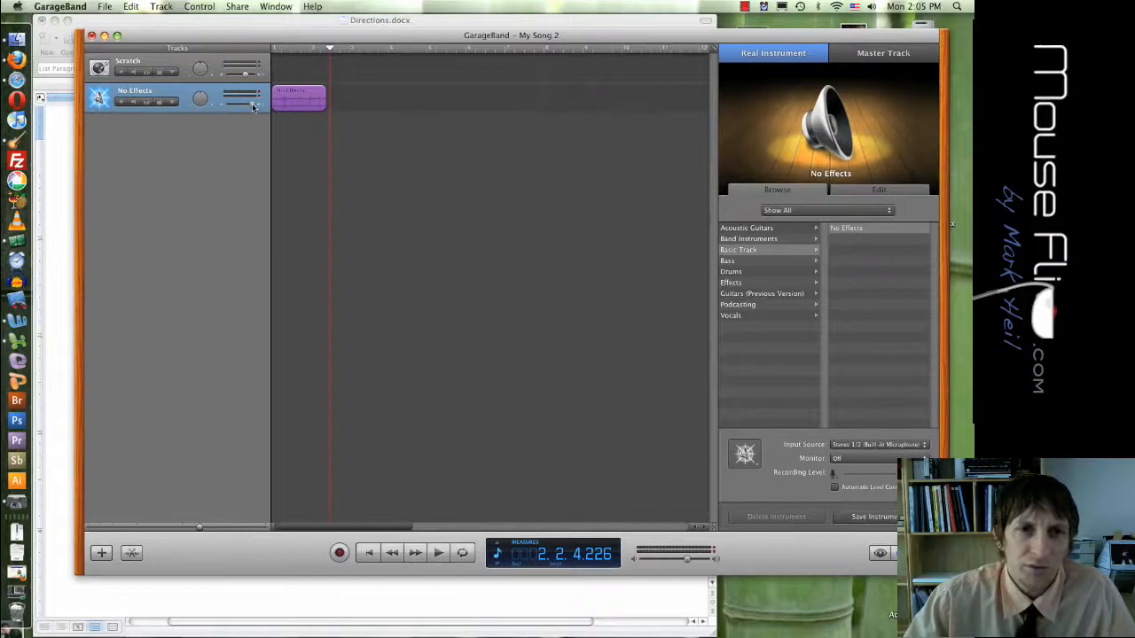
{"action": "left_click", "coordinate": [257, 99]}
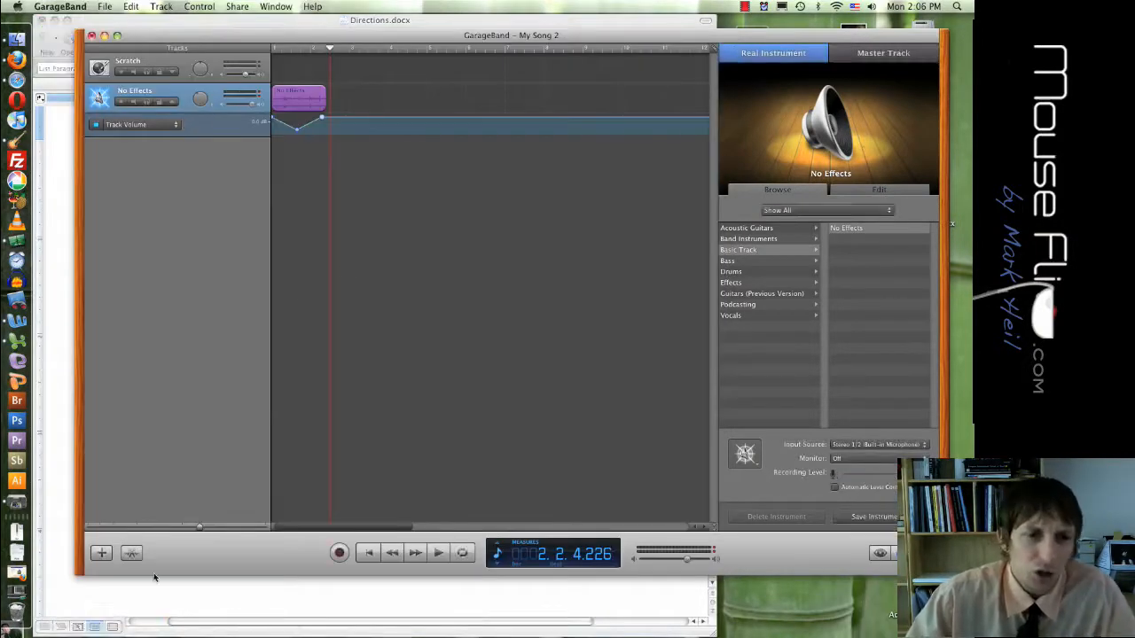
Start adding another track and back out of the New Track dialog
{"action": "left_click", "coordinate": [101, 554]}
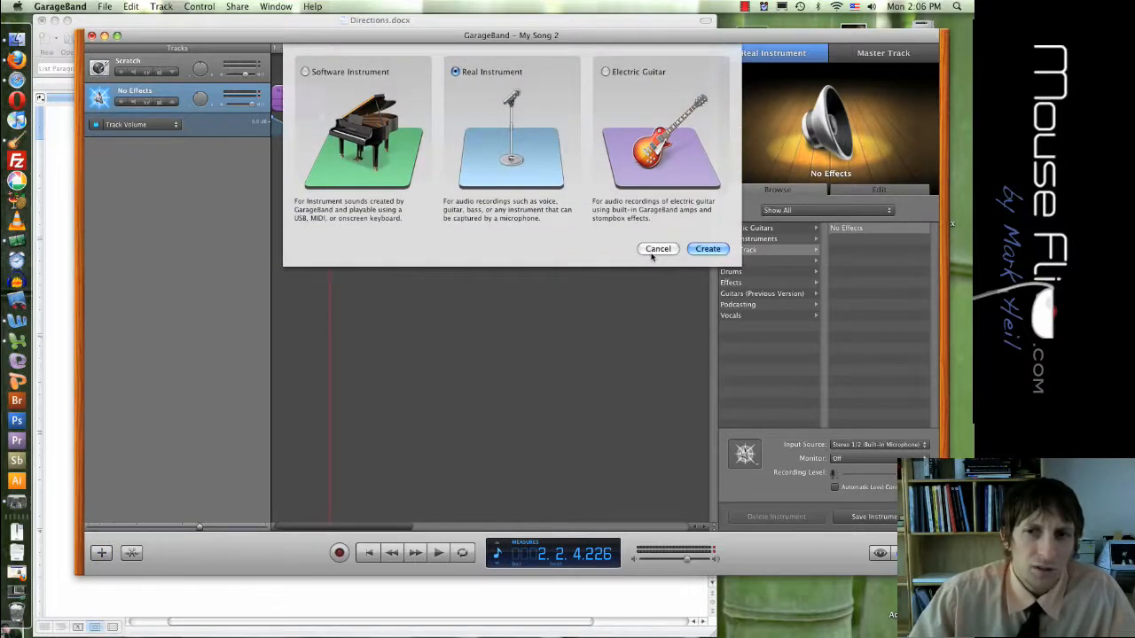
{"action": "left_click", "coordinate": [708, 248]}
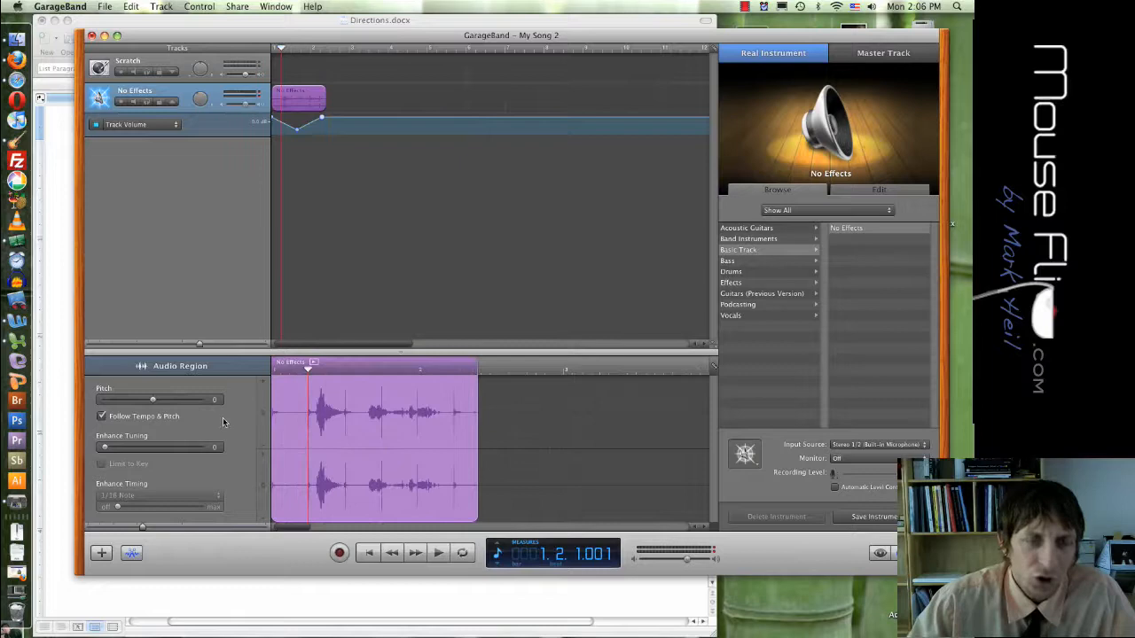
Shift the voice region's pitch with the Pitch slider and play it back
{"action": "left_click_drag", "start_coordinate": [153, 401], "coordinate": [170, 401]}
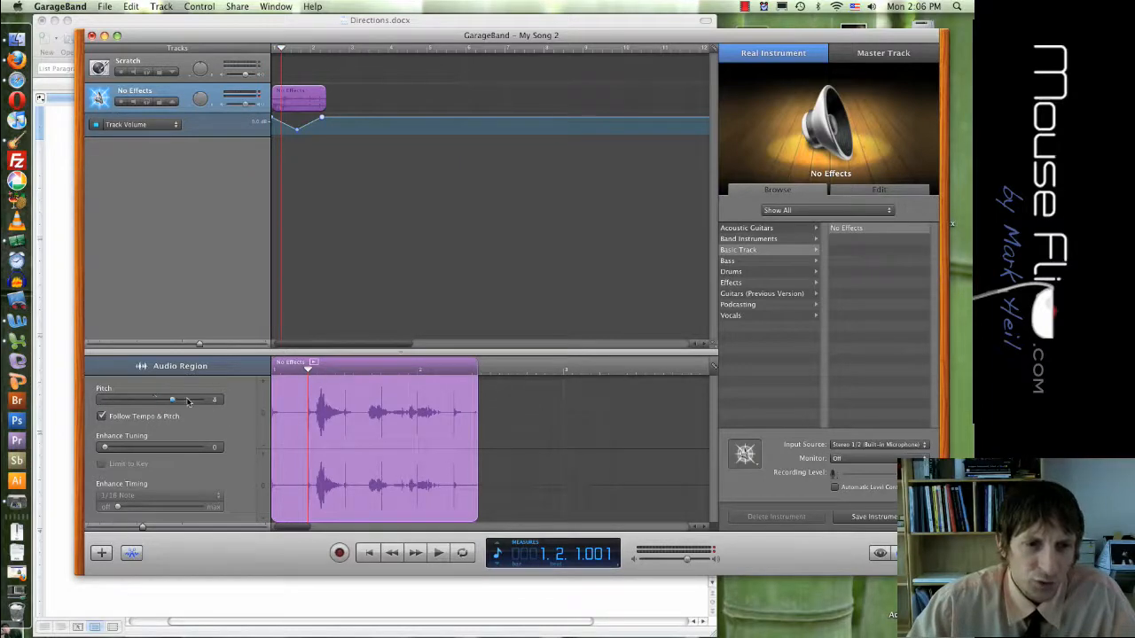
{"action": "left_click_drag", "start_coordinate": [172, 399], "coordinate": [202, 399]}
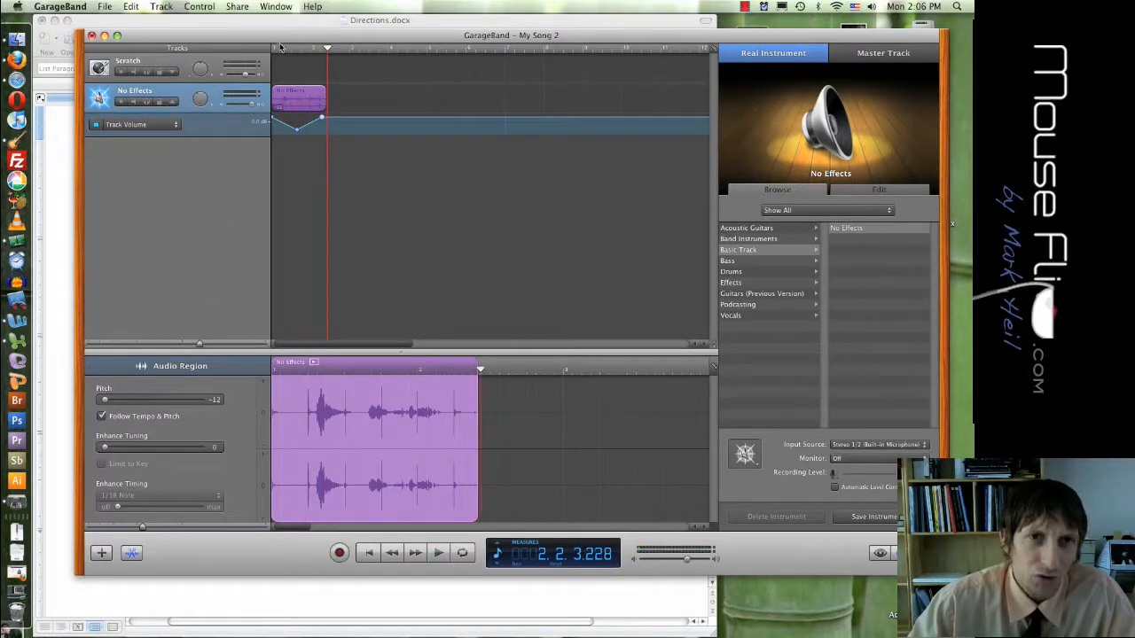
{"action": "left_click", "coordinate": [438, 553]}
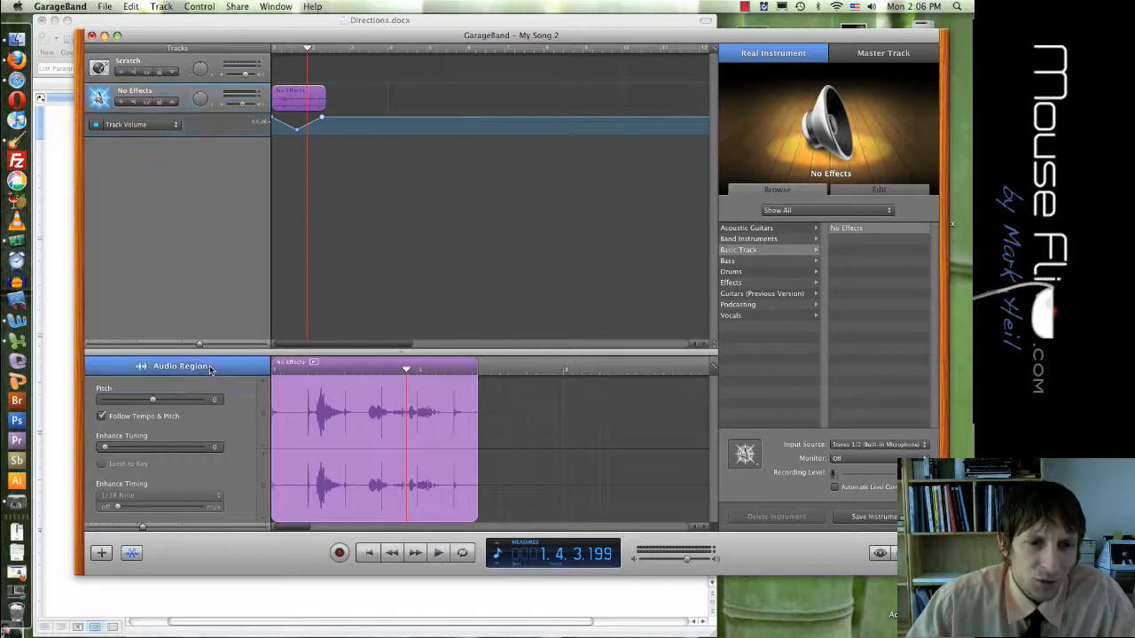
{"action": "left_click", "coordinate": [133, 69]}
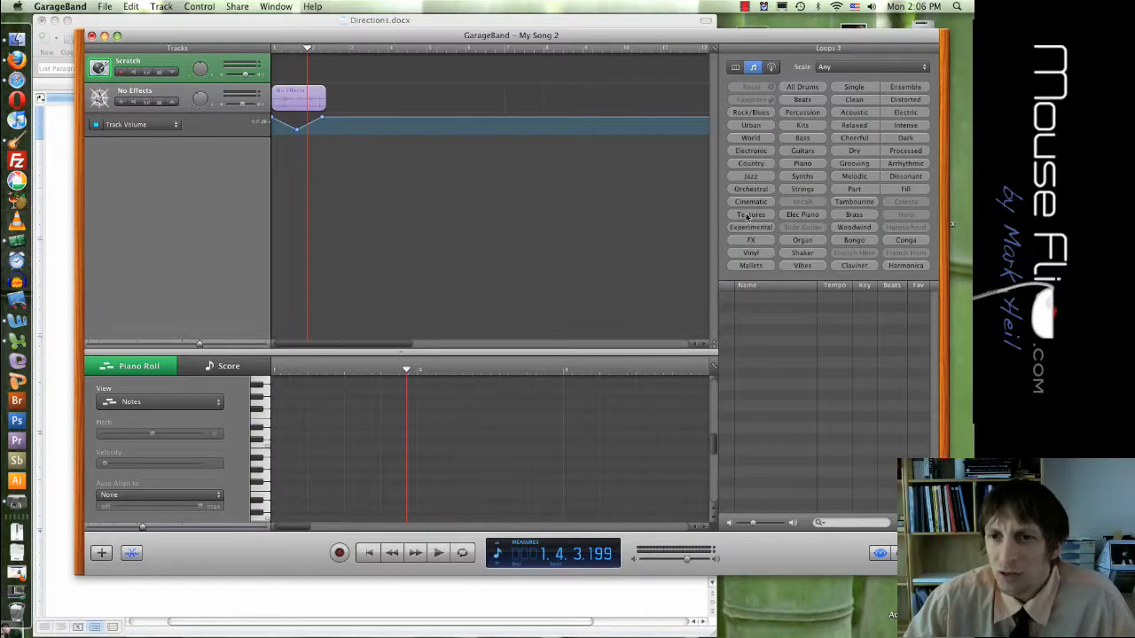
Filter the loop library to the Vinyl keyword
{"action": "left_click", "coordinate": [751, 252]}
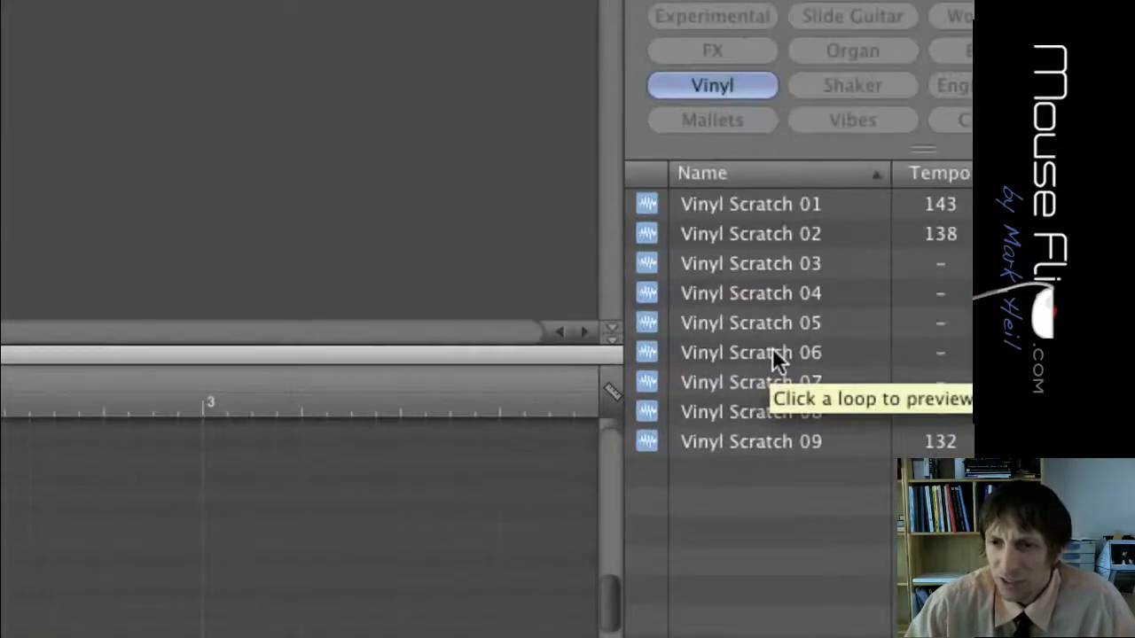
Place a Vinyl Scratch loop on the Scratch track and extend it across several repeats
{"action": "left_click", "coordinate": [750, 351]}
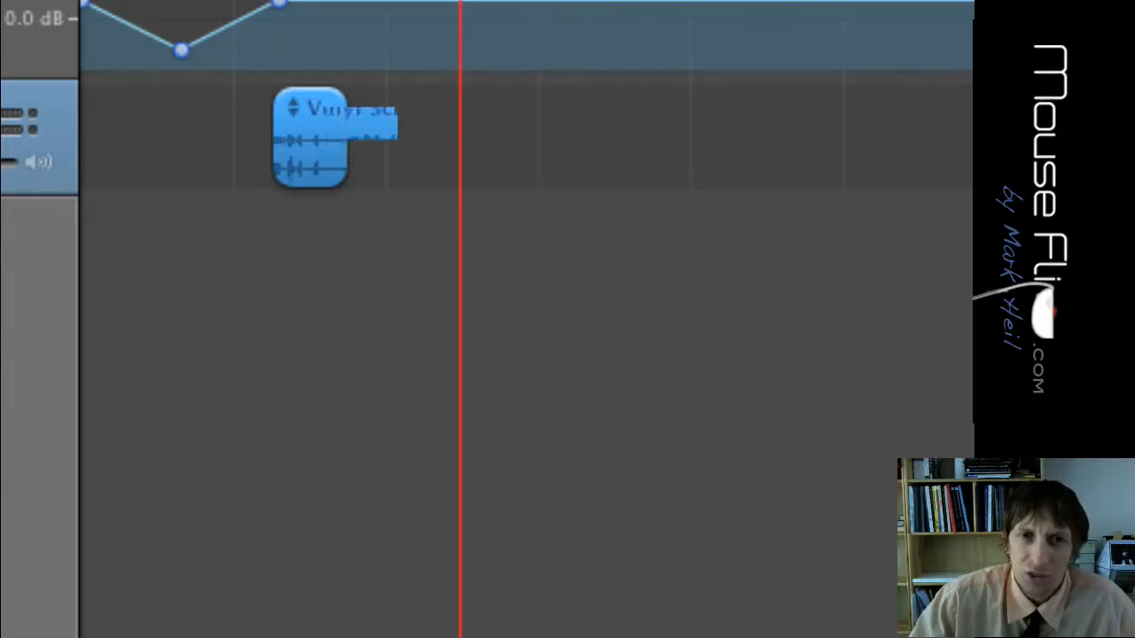
{"action": "left_click_drag", "start_coordinate": [394, 138], "coordinate": [653, 138]}
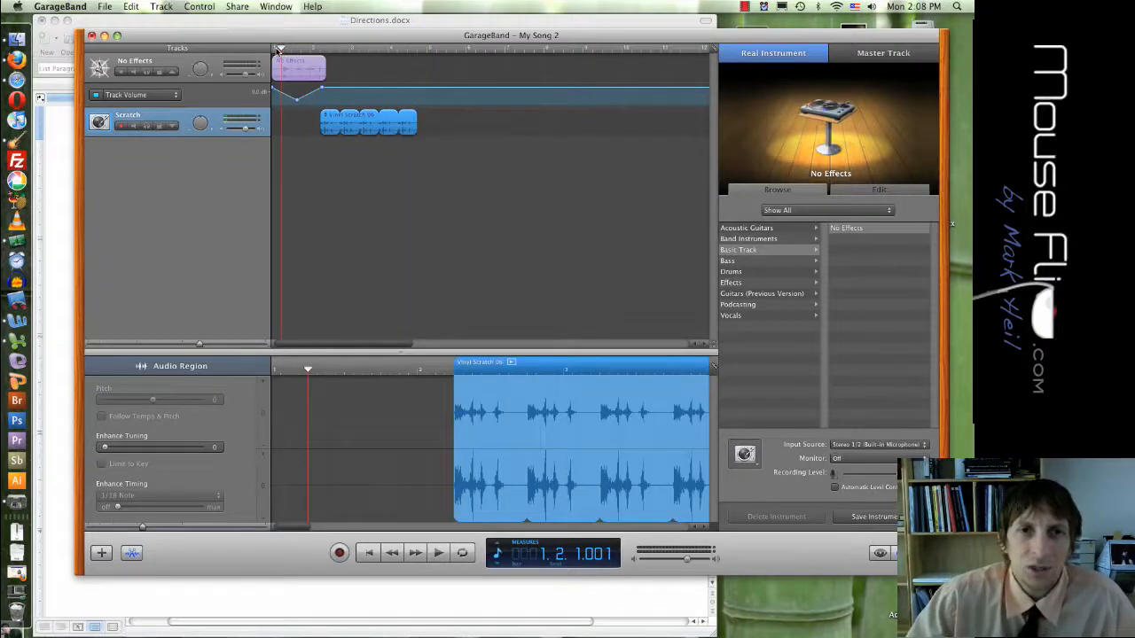
Play back the song from the transport controls
{"action": "left_click", "coordinate": [436, 553]}
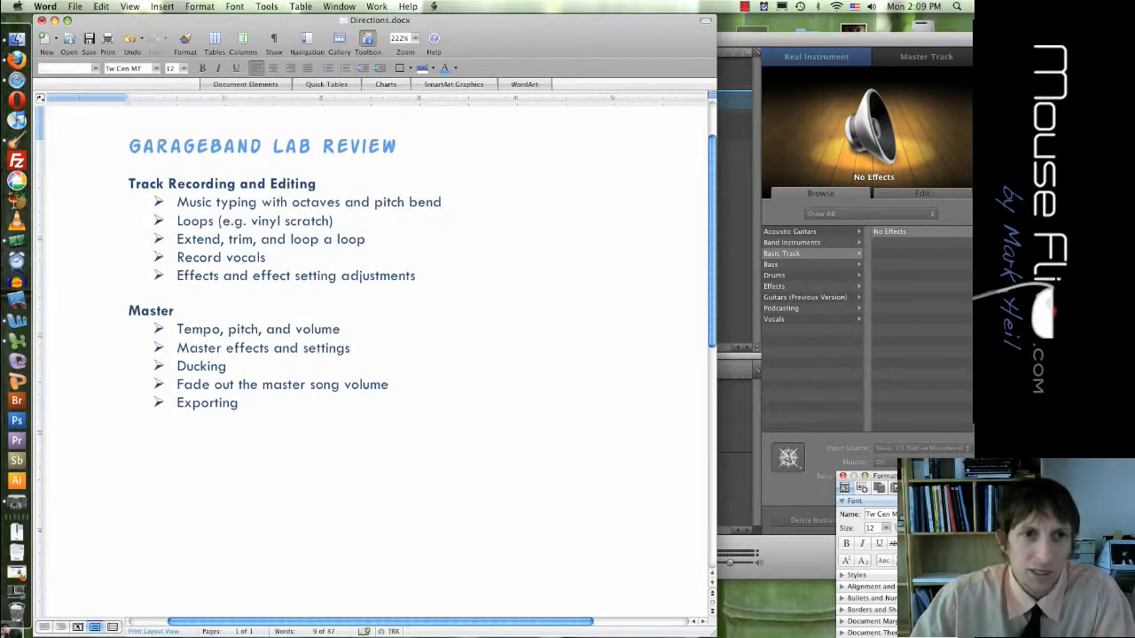
Delete the Loops and 'Extend, trim, and loop a loop' bullets from the Word checklist
{"action": "left_click_drag", "start_coordinate": [177, 202], "coordinate": [373, 202]}
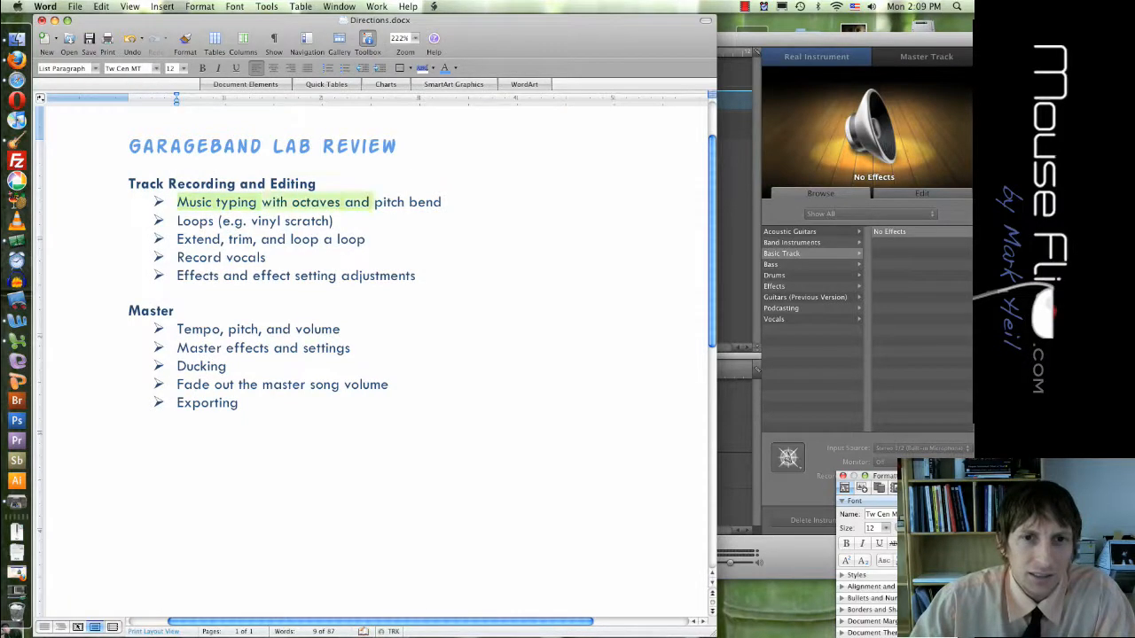
{"action": "left_click_drag", "start_coordinate": [372, 203], "coordinate": [444, 202]}
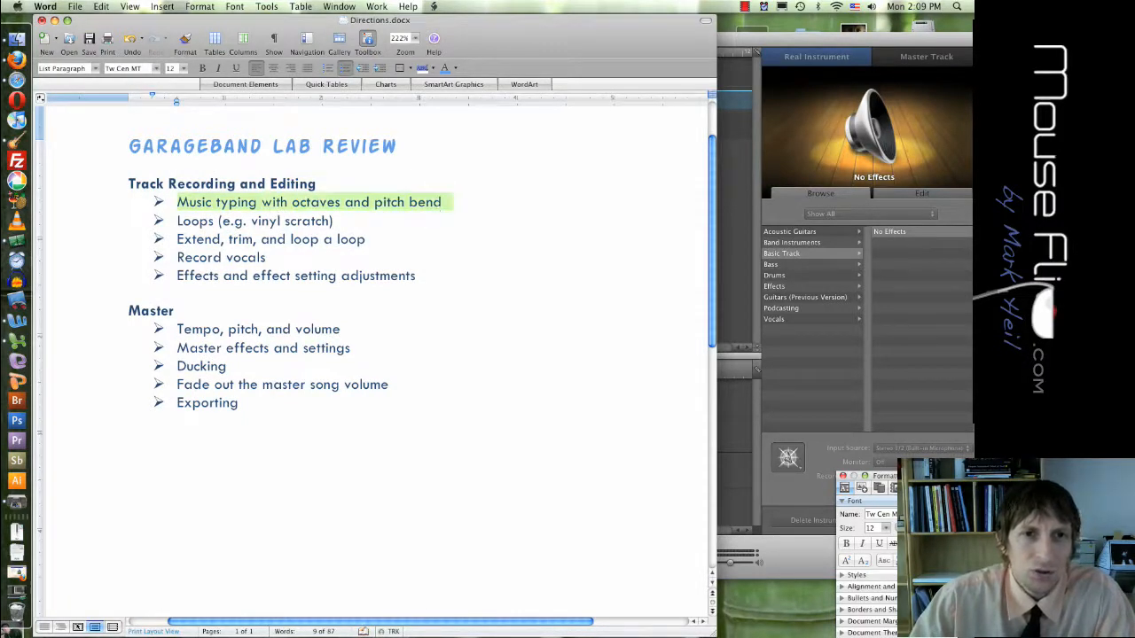
{"action": "left_click", "coordinate": [256, 220]}
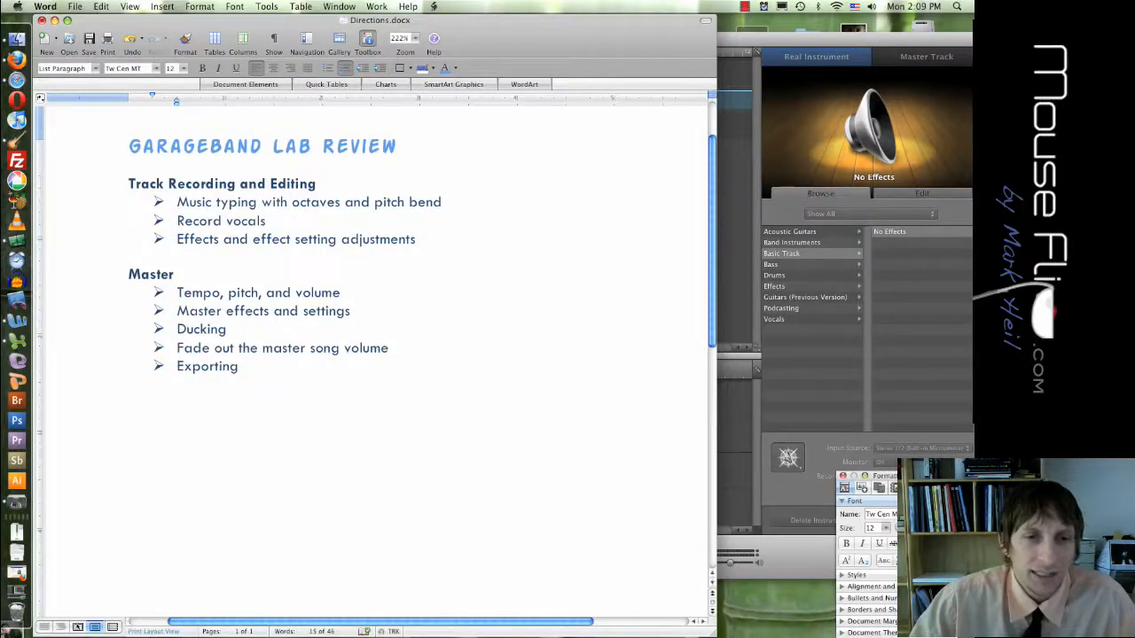
{"action": "double_click", "coordinate": [220, 219]}
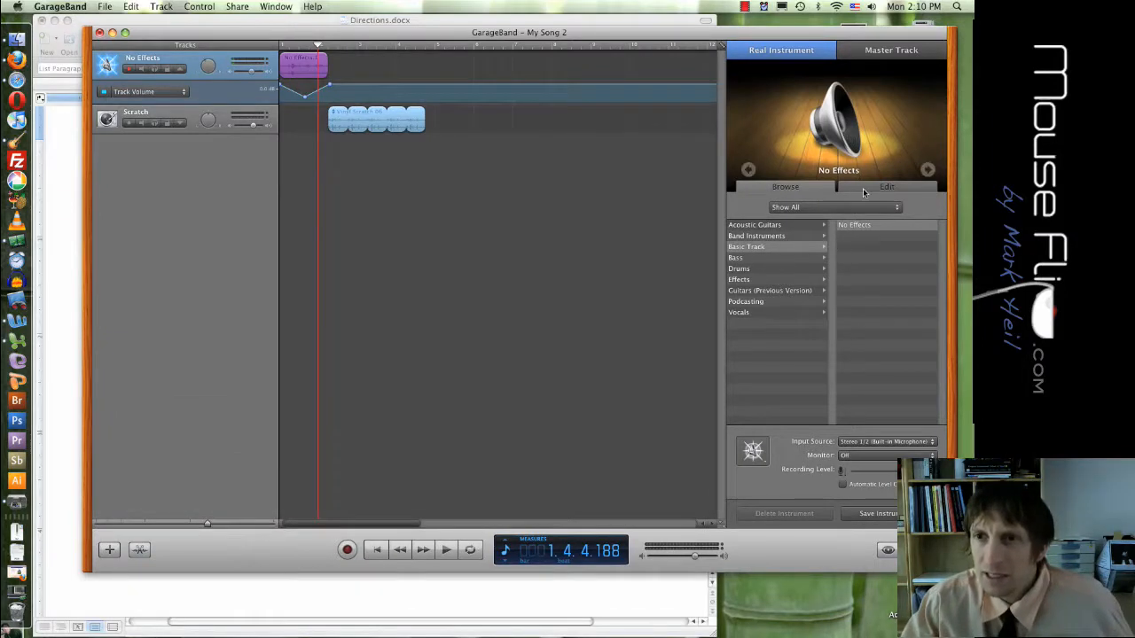
Add a Track Echo effect with the Default preset to the No Effects track and play the song
{"action": "left_click", "coordinate": [886, 186]}
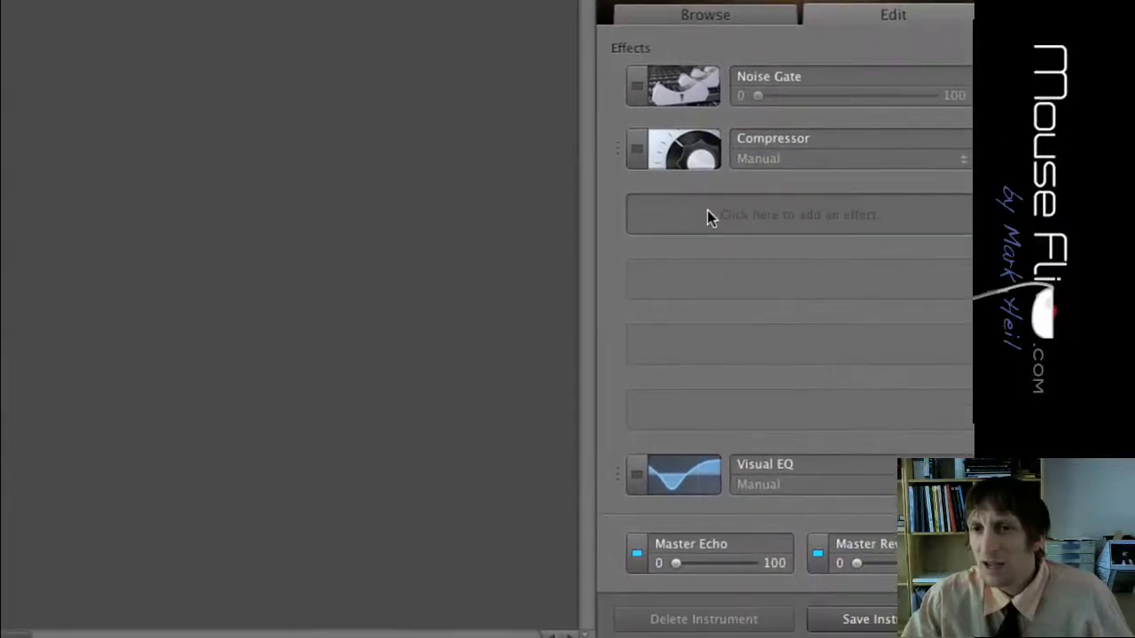
{"action": "left_click", "coordinate": [798, 215]}
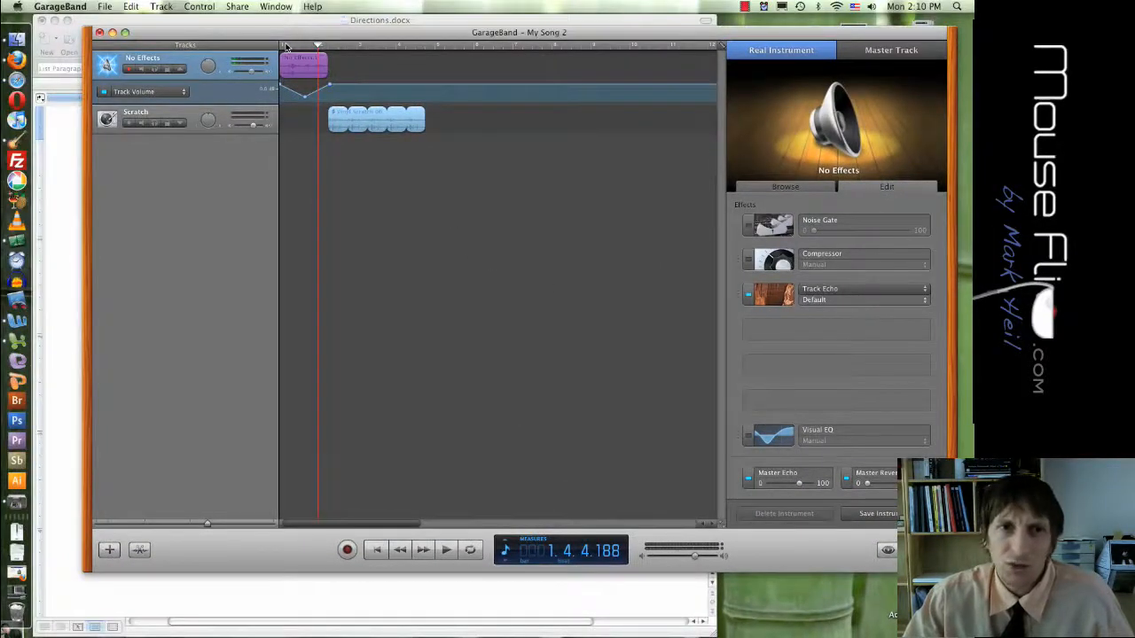
{"action": "left_click", "coordinate": [445, 550]}
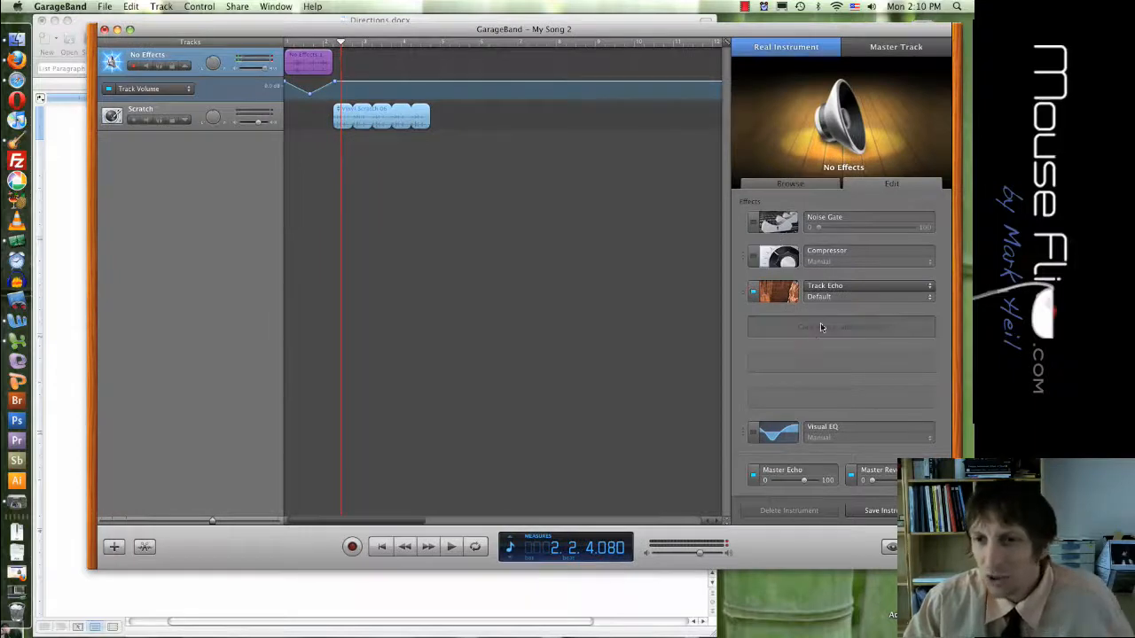
Show the available-effects list for the empty slot below Track Echo after playback
{"action": "left_click", "coordinate": [841, 326]}
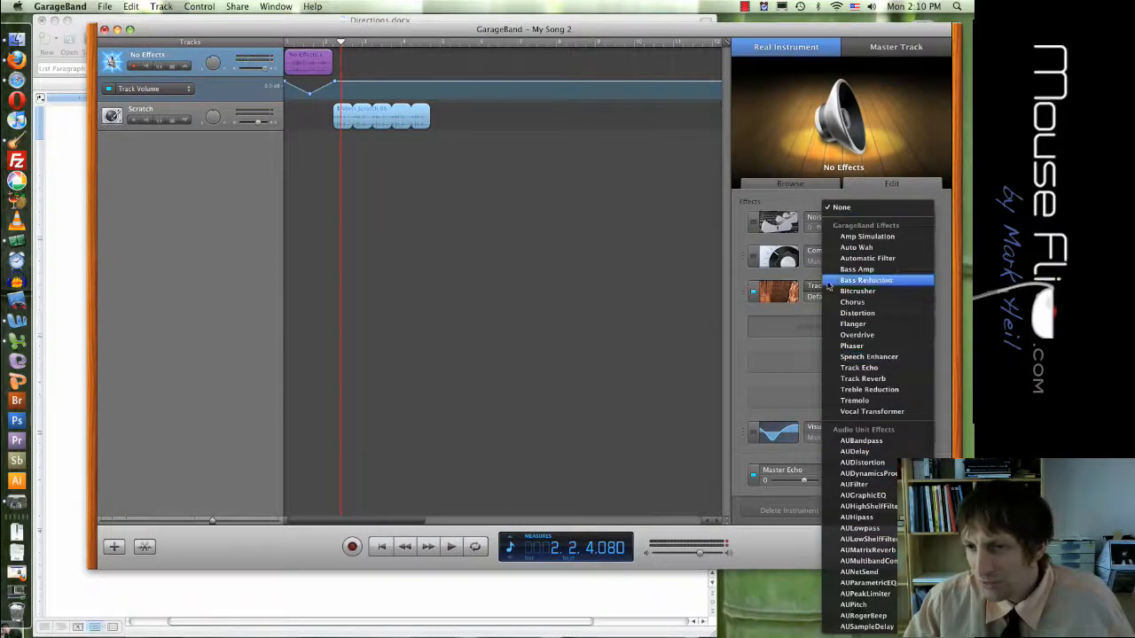